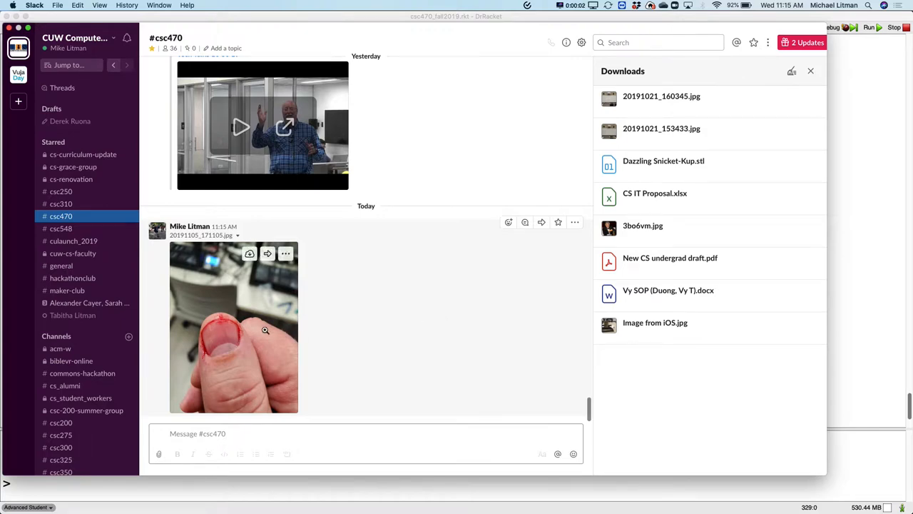
View today's cut-thumbnail photo in the csc470 channel at full size
{"action": "left_click", "coordinate": [234, 327]}
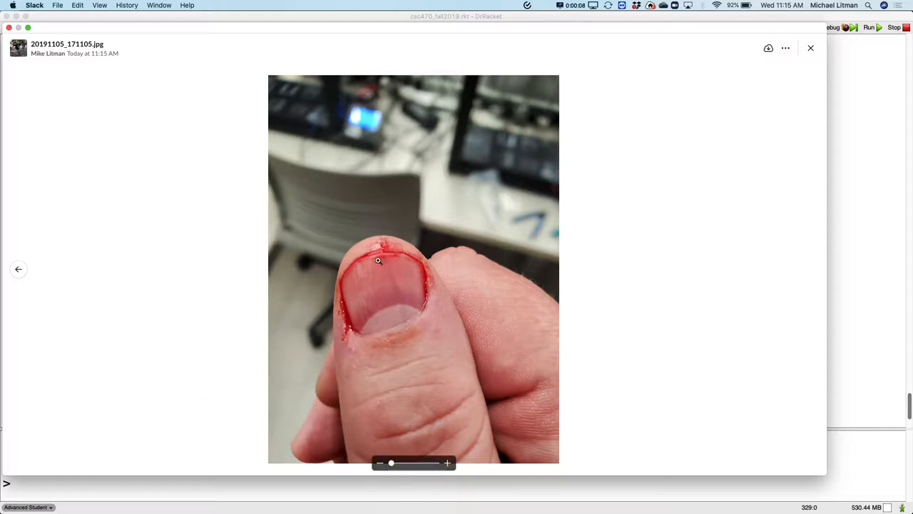
{"action": "mouse_move", "coordinate": [417, 317]}
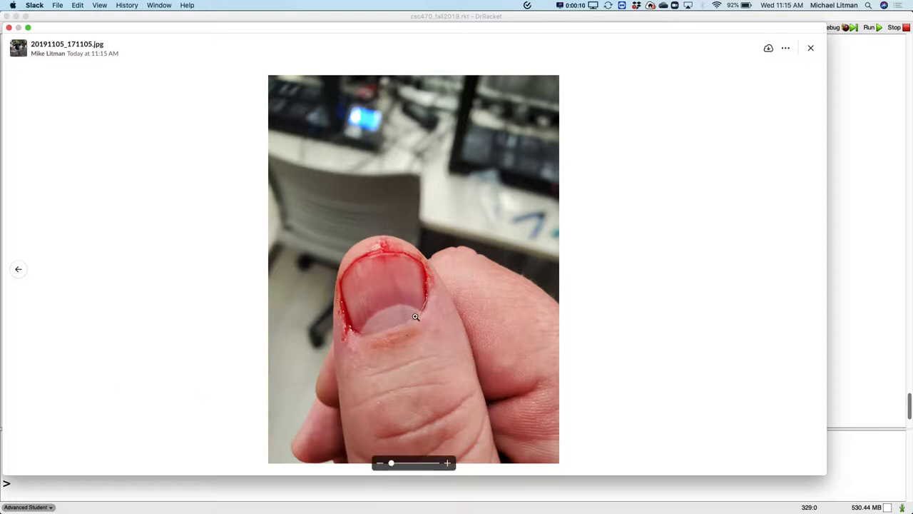
{"action": "mouse_move", "coordinate": [383, 285]}
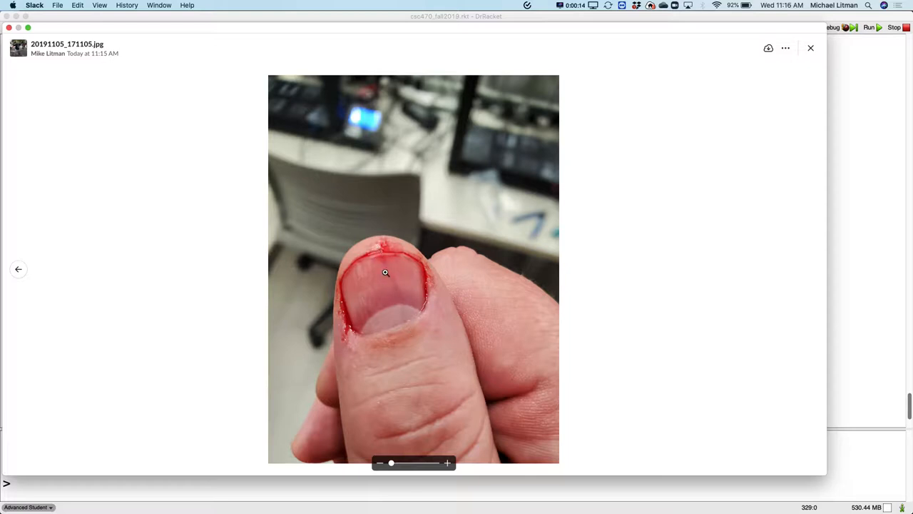
{"action": "mouse_move", "coordinate": [408, 328]}
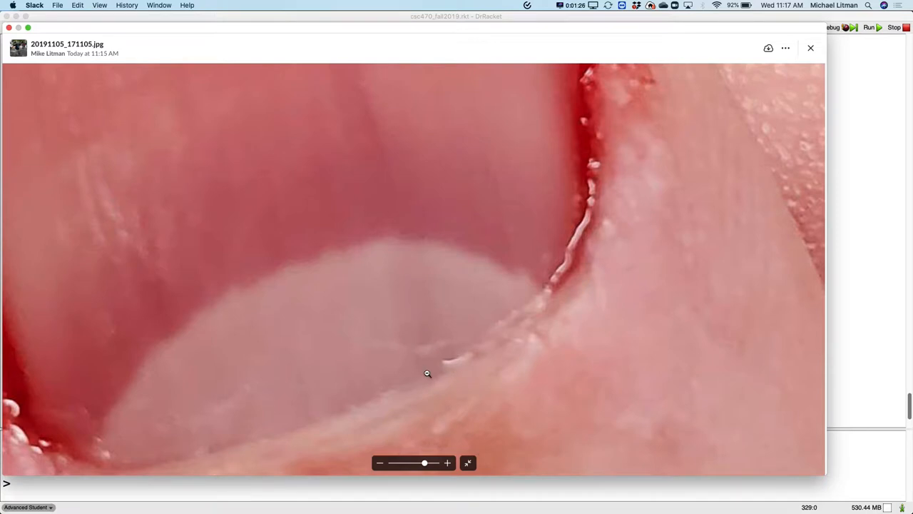
{"action": "mouse_move", "coordinate": [431, 353]}
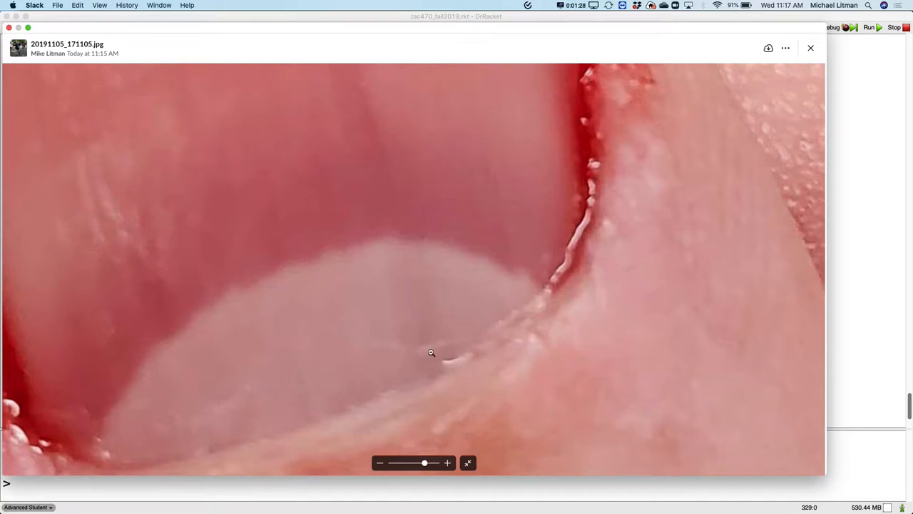
{"action": "mouse_move", "coordinate": [410, 396]}
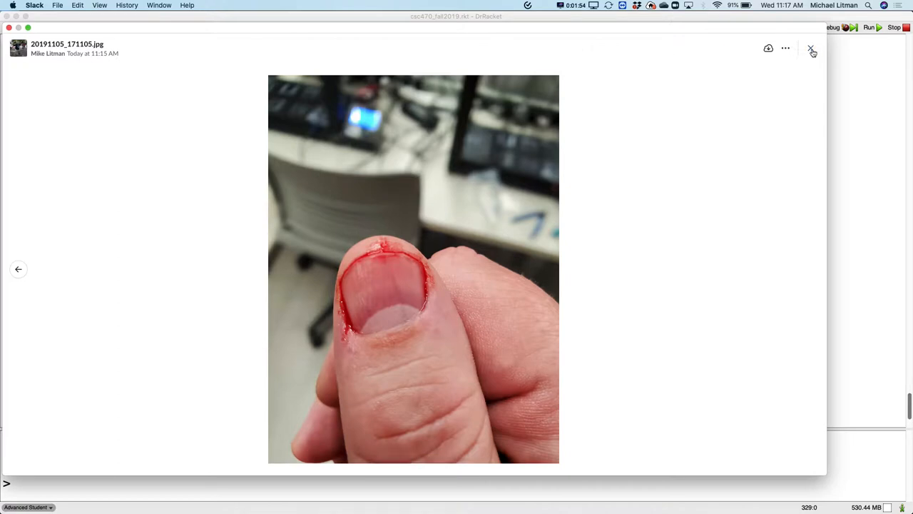
Dismiss the photo and post 'listen to lecture for story' in csc470
{"action": "left_click", "coordinate": [811, 48]}
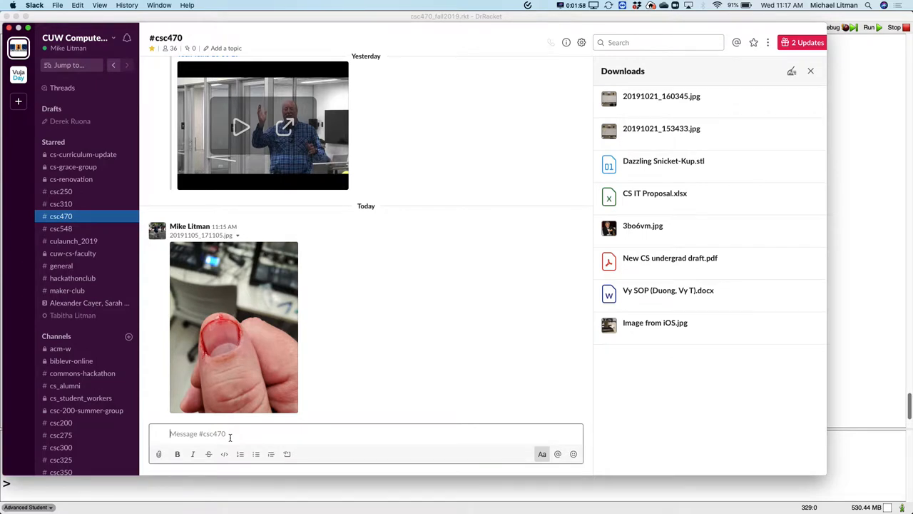
{"action": "type", "text": "listen to"}
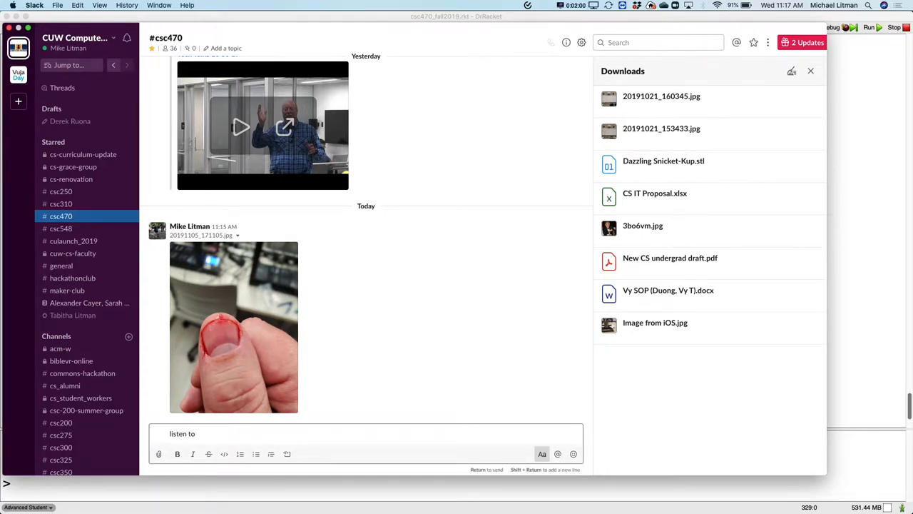
{"action": "type", "text": "lecture for st"}
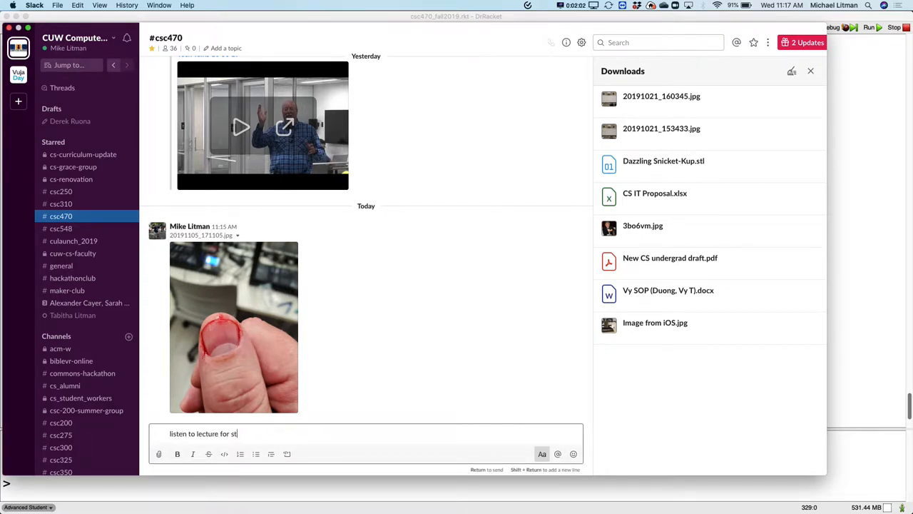
{"action": "key", "text": "Return"}
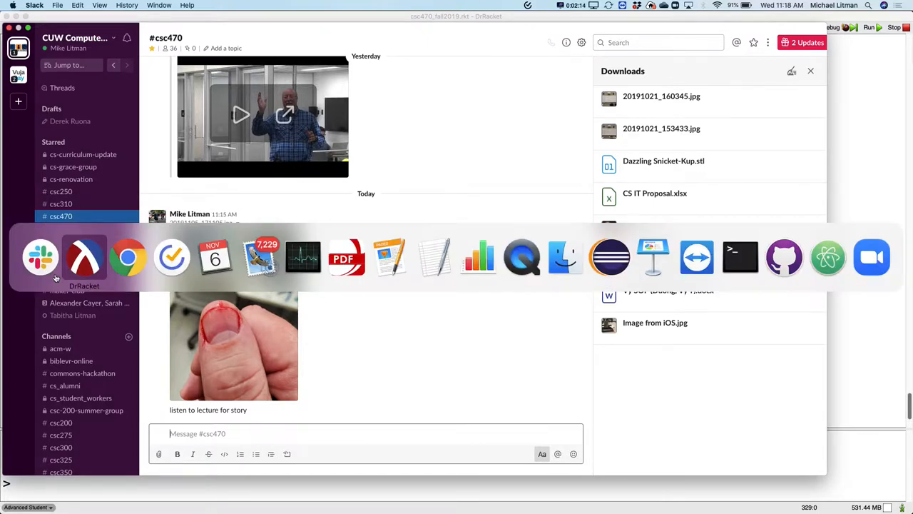
{"action": "mouse_move", "coordinate": [40, 258]}
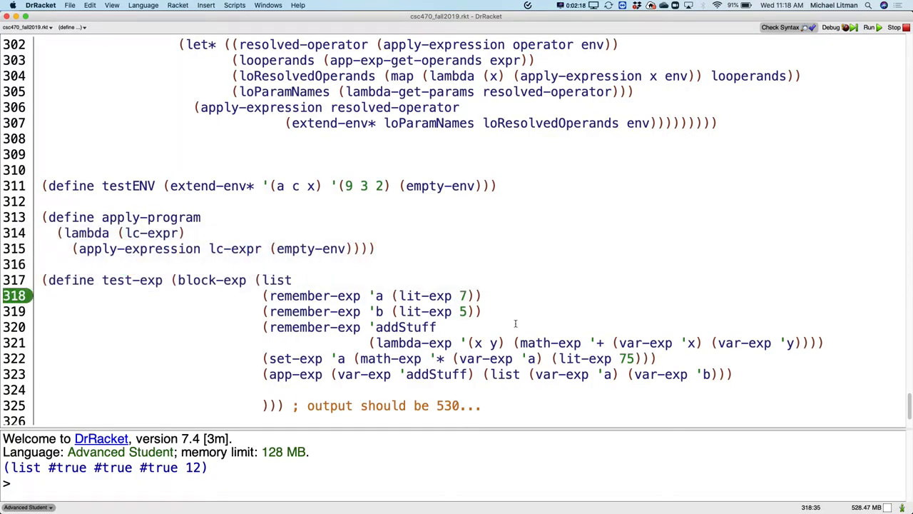
Scroll to the end of the interpreter file showing test-exp and (apply-program test-exp)
{"action": "scroll", "scroll_direction": "down", "scroll_amount": 3}
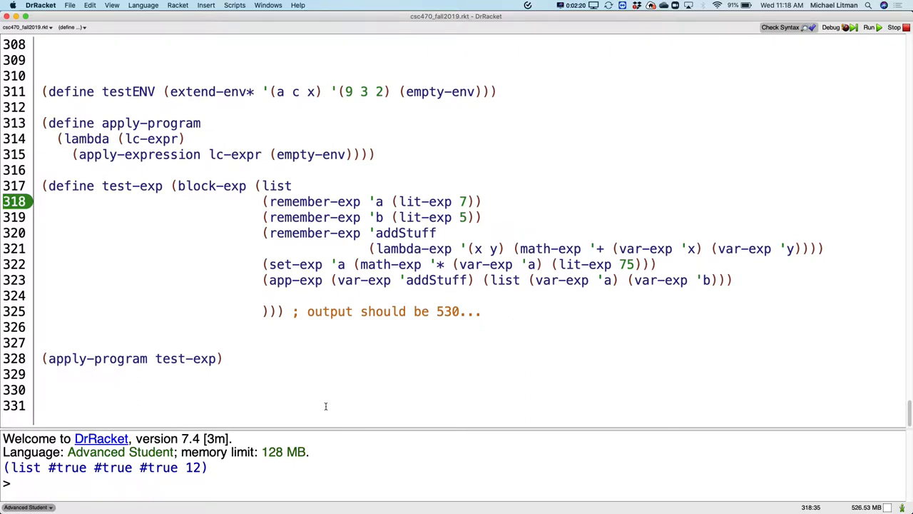
{"action": "mouse_move", "coordinate": [294, 394]}
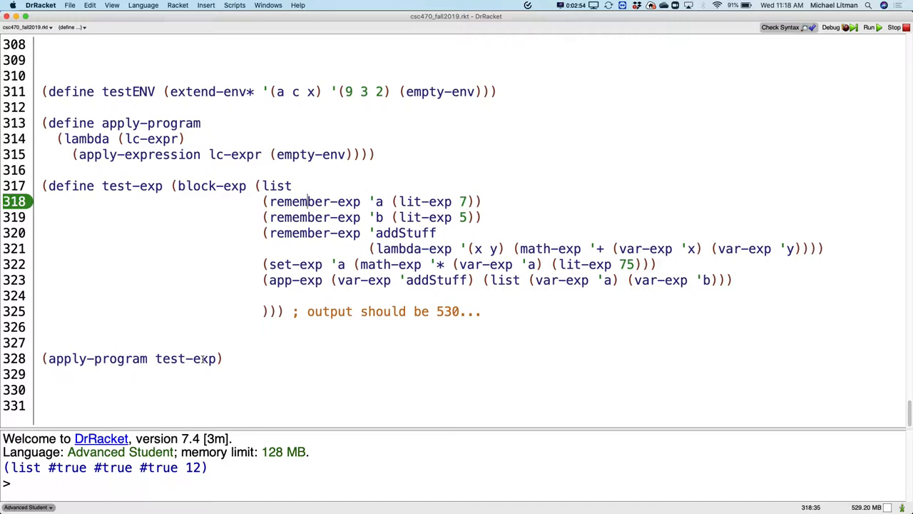
{"action": "mouse_move", "coordinate": [234, 411]}
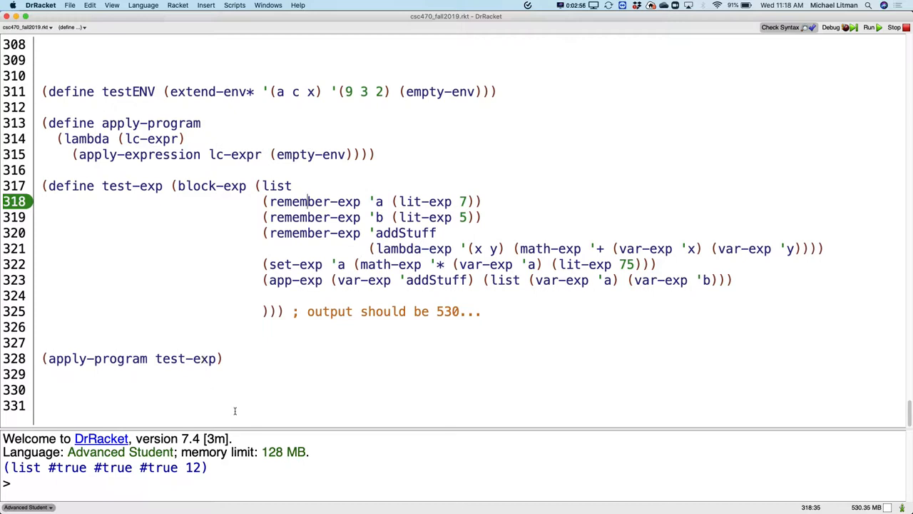
Scroll to the apply-env and unfinished update-env definitions around line 32
{"action": "scroll", "scroll_direction": "up", "scroll_amount": 3}
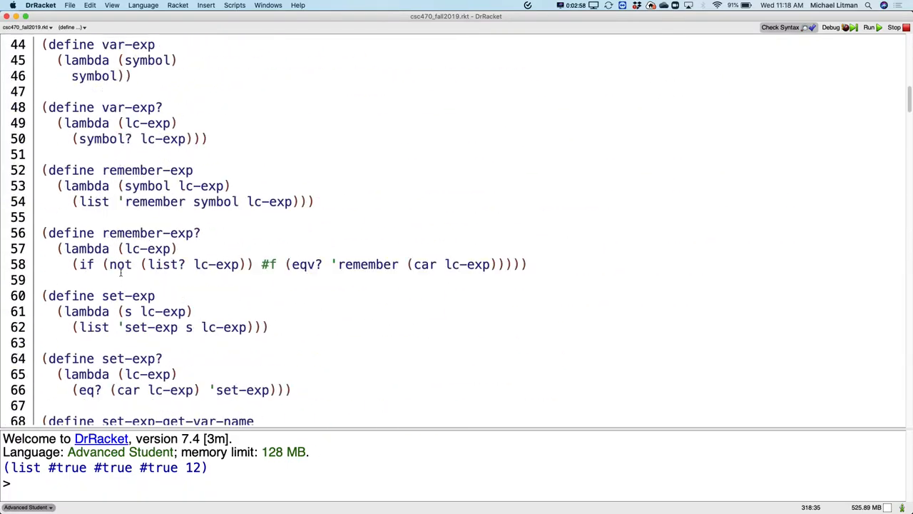
{"action": "scroll", "scroll_direction": "up", "scroll_amount": 3}
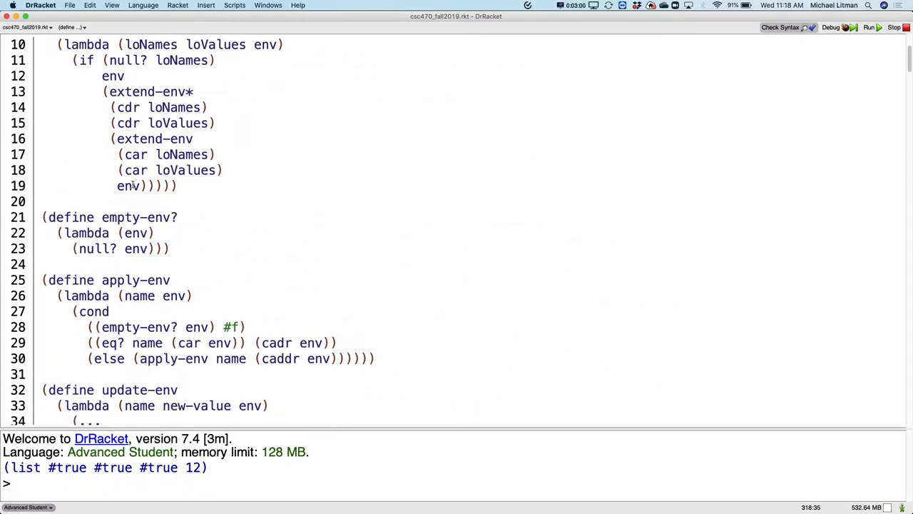
{"action": "scroll", "scroll_direction": "down", "scroll_amount": 3}
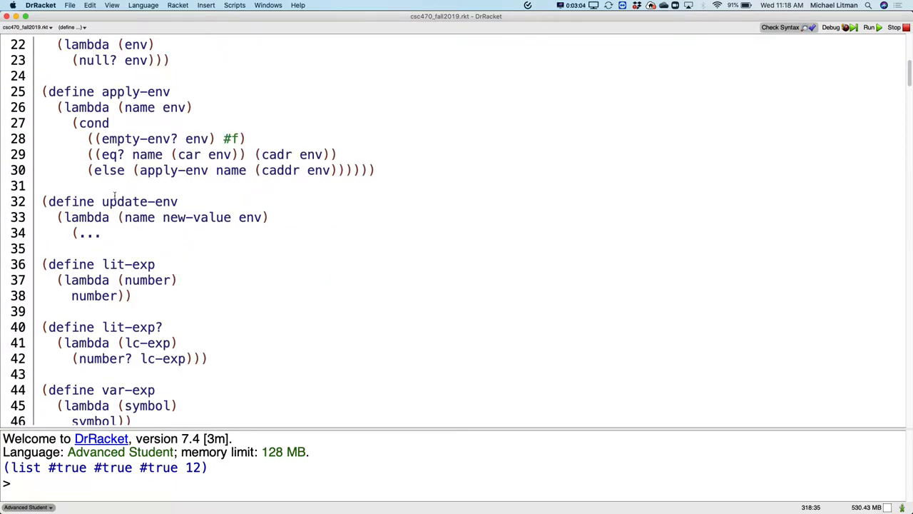
{"action": "mouse_move", "coordinate": [111, 248]}
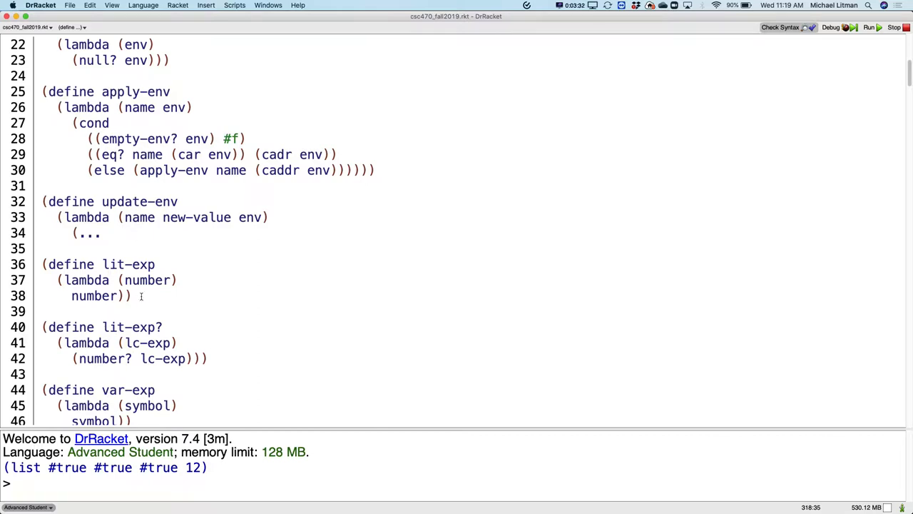
{"action": "mouse_move", "coordinate": [180, 240]}
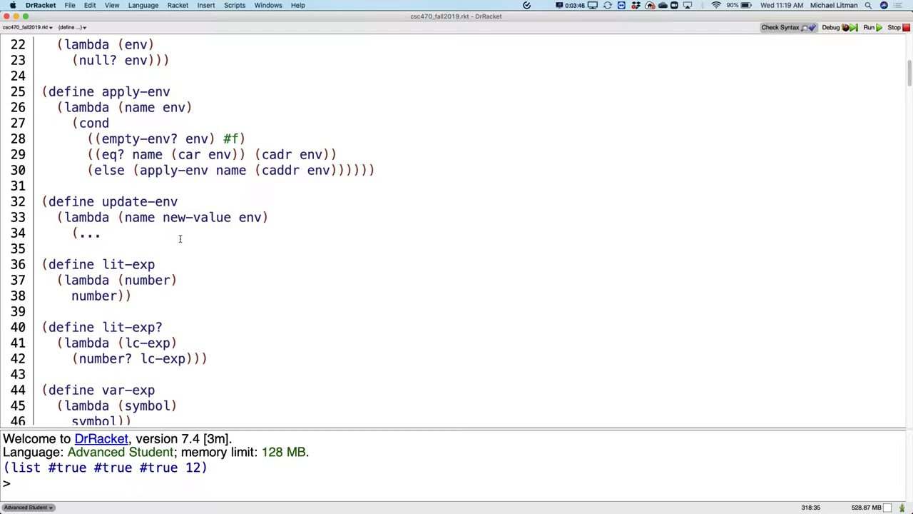
{"action": "mouse_move", "coordinate": [96, 300]}
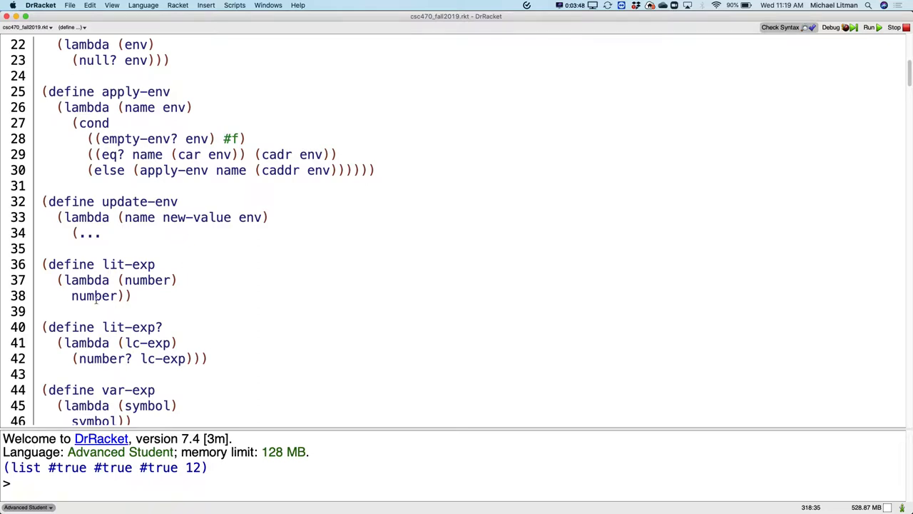
{"action": "mouse_move", "coordinate": [107, 246]}
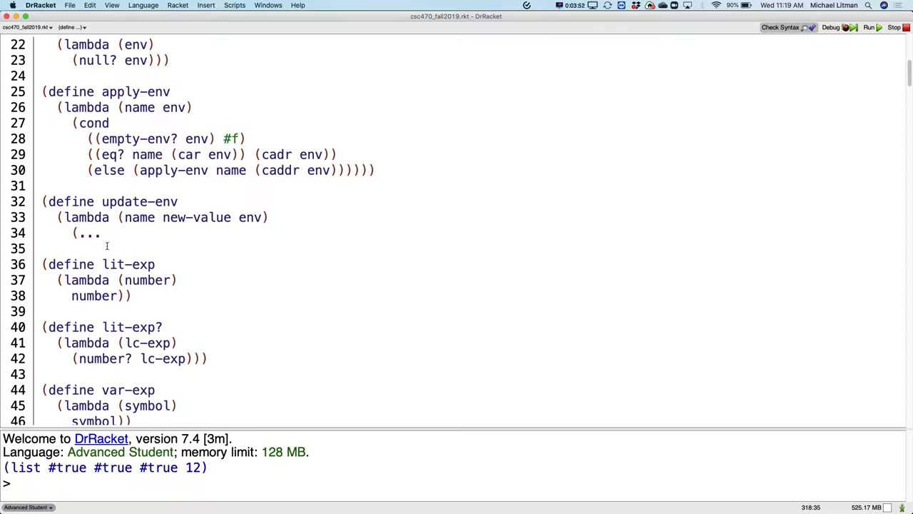
Replace update-env's placeholder with a cond whose first clause is ((empty-env? env) env)
{"action": "left_click", "coordinate": [115, 231]}
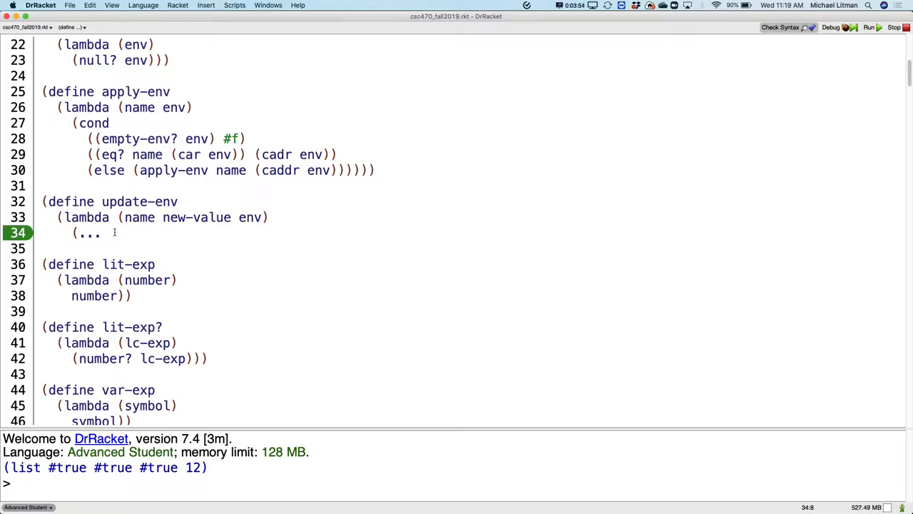
{"action": "key", "text": "Backspace"}
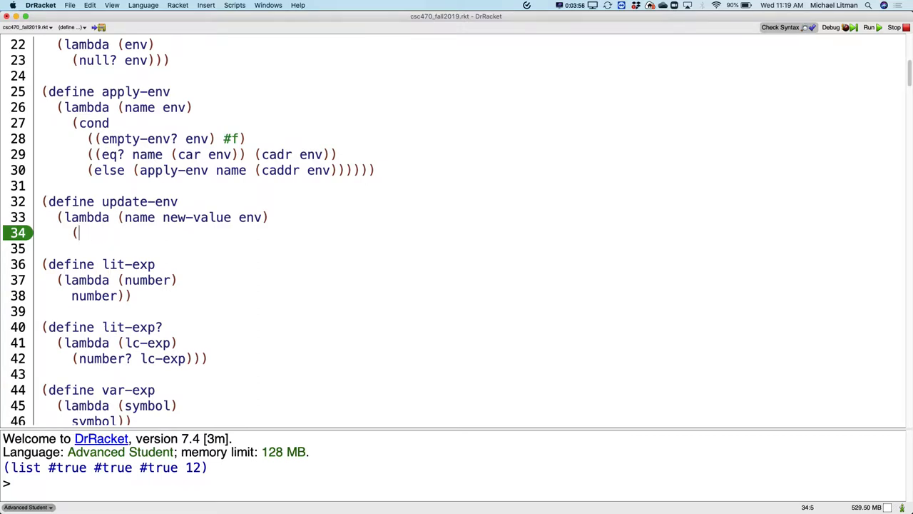
{"action": "type", "text": "cond"}
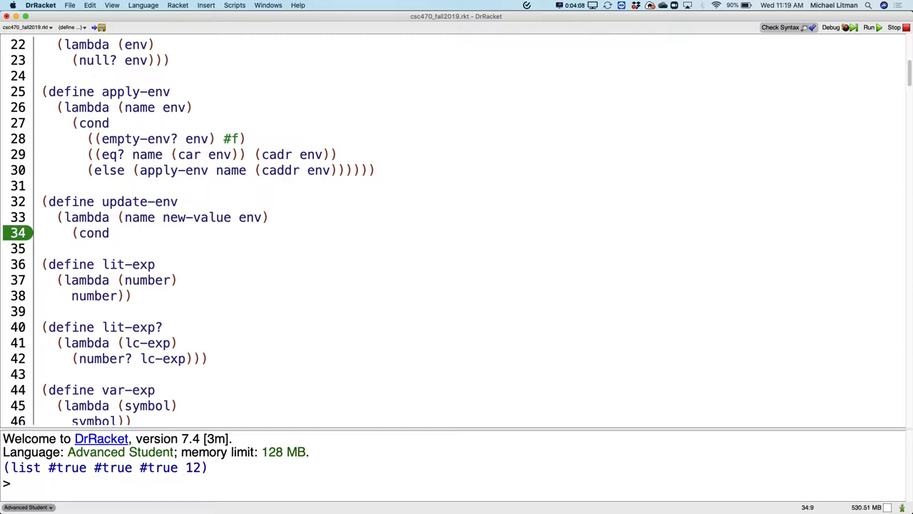
{"action": "scroll", "scroll_direction": "up", "scroll_amount": 3}
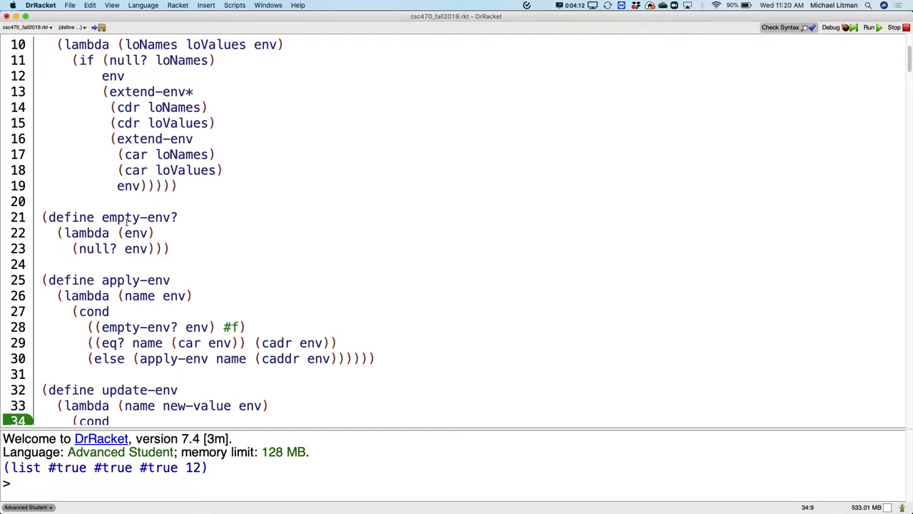
{"action": "scroll", "scroll_direction": "down", "scroll_amount": 3}
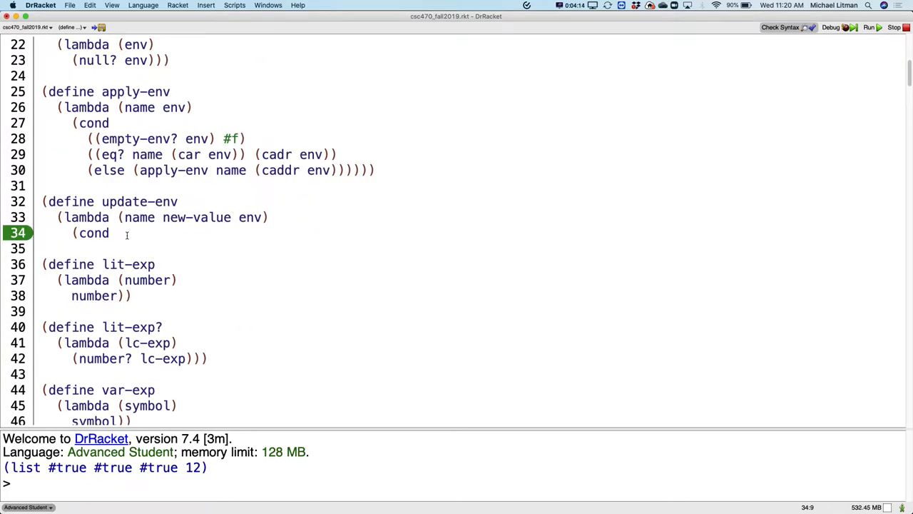
{"action": "type", "text": "((empty"}
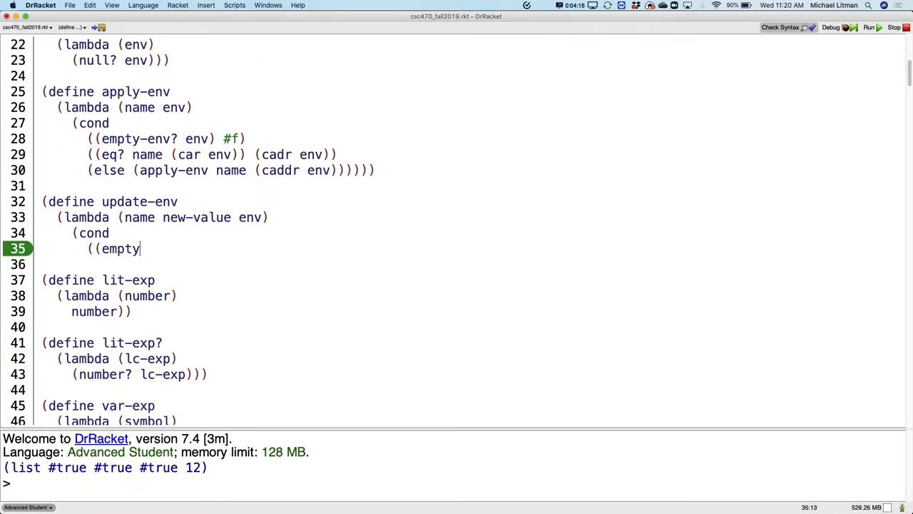
{"action": "type", "text": "-env?"}
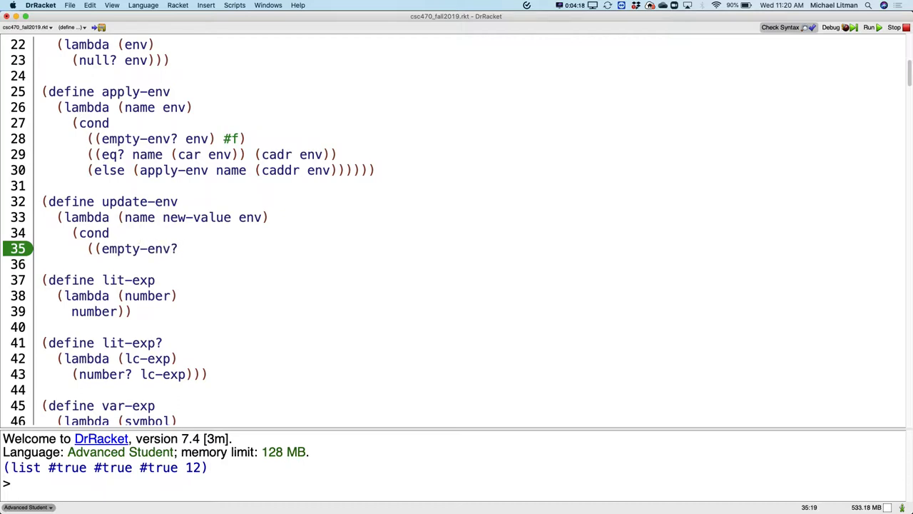
{"action": "type", "text": "env)"}
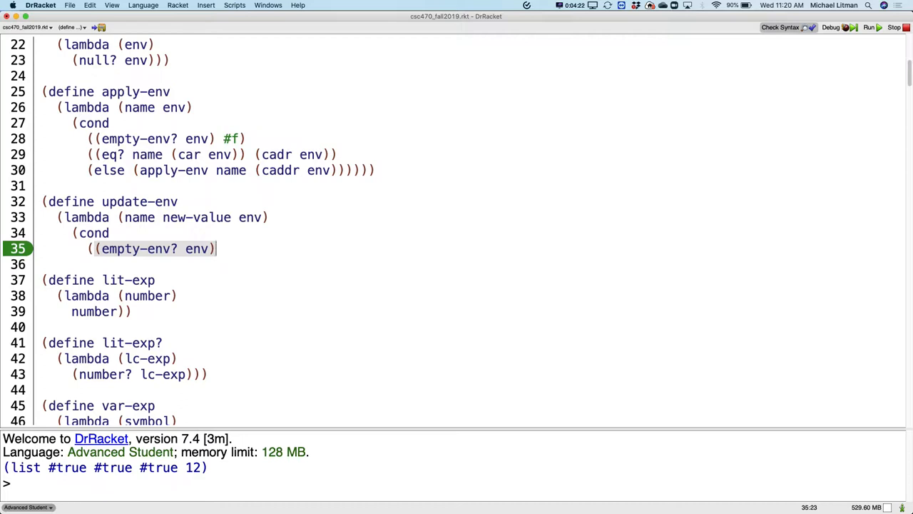
{"action": "type", "text": "env)"}
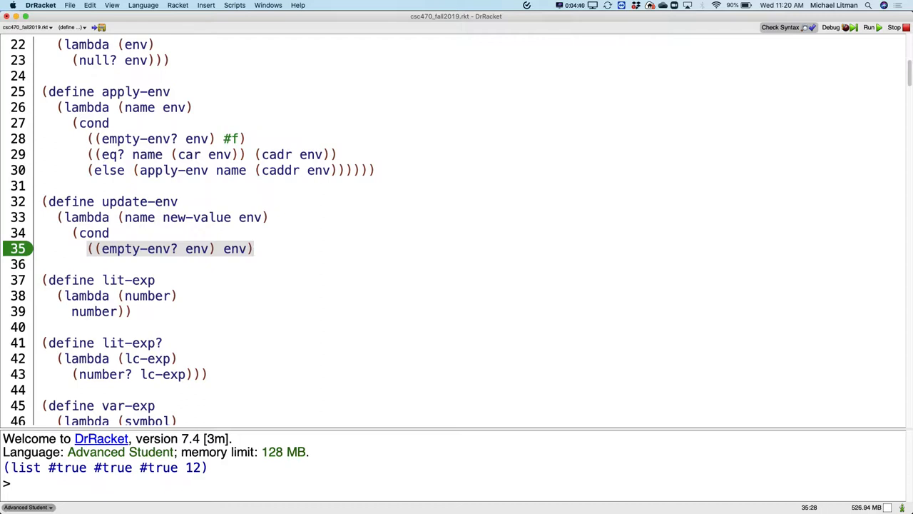
{"action": "left_click", "coordinate": [254, 248]}
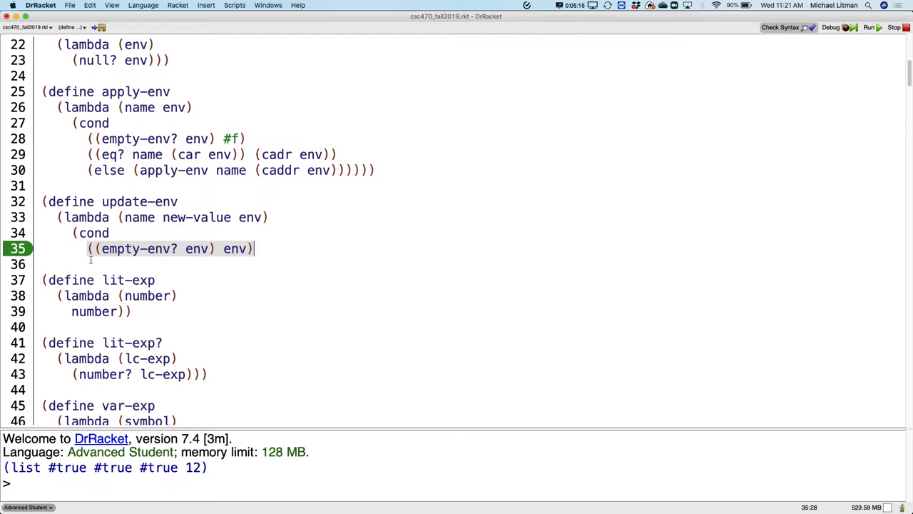
{"action": "left_click", "coordinate": [149, 249]}
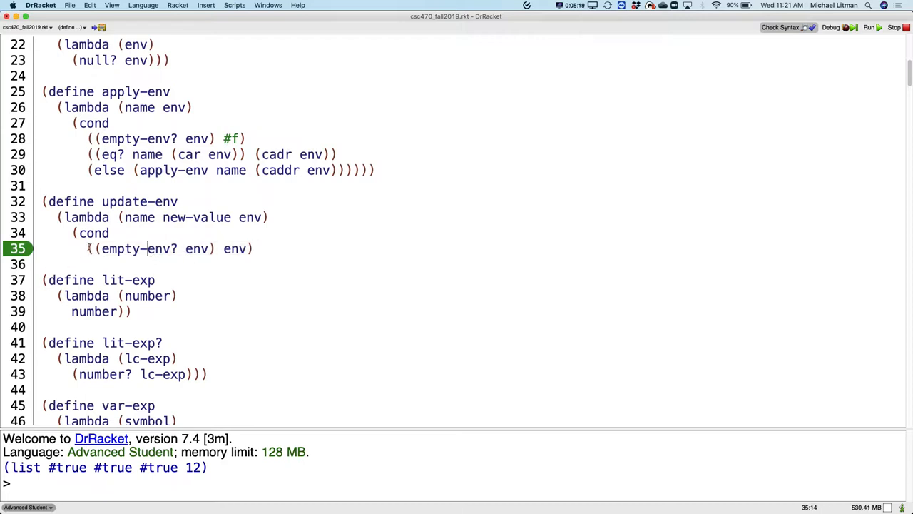
{"action": "left_click_drag", "start_coordinate": [87, 248], "coordinate": [257, 249]}
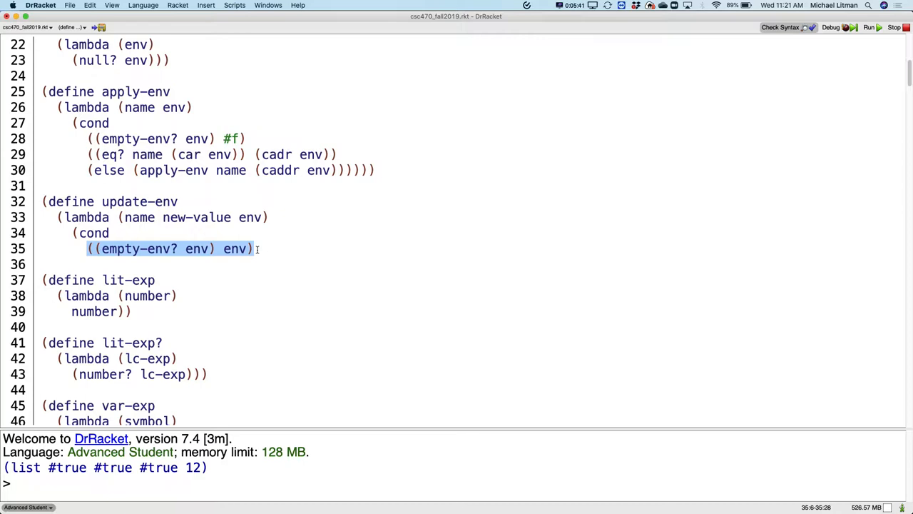
Place the cursor after update-env's empty-environment clause without further edits
{"action": "left_click", "coordinate": [254, 248]}
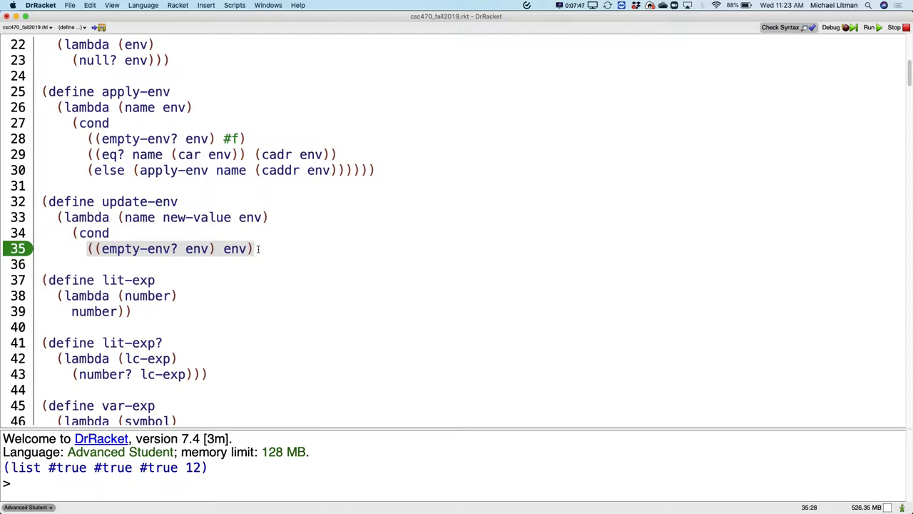
{"action": "mouse_move", "coordinate": [254, 249]}
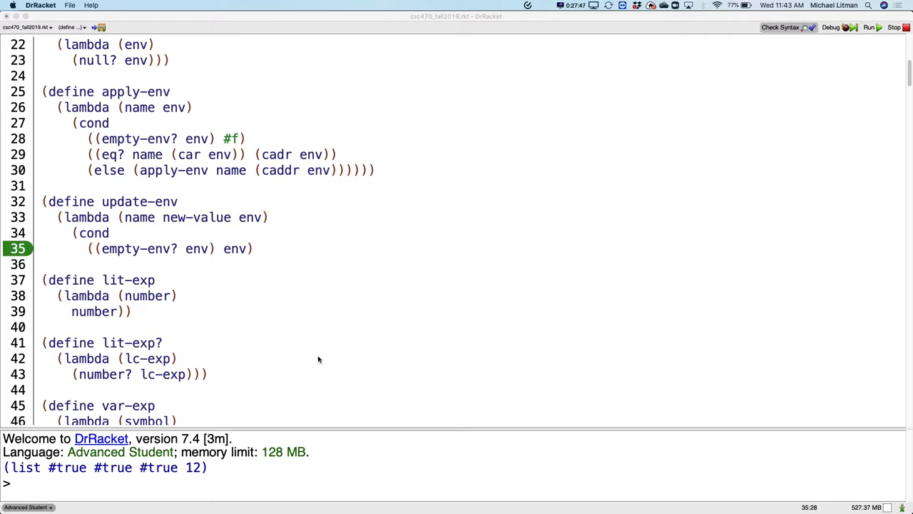
{"action": "mouse_move", "coordinate": [303, 357]}
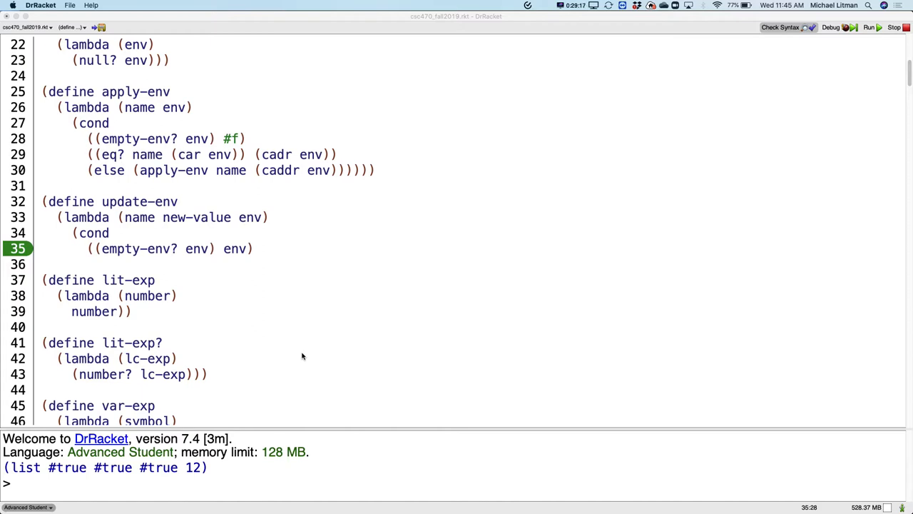
{"action": "mouse_move", "coordinate": [588, 351]}
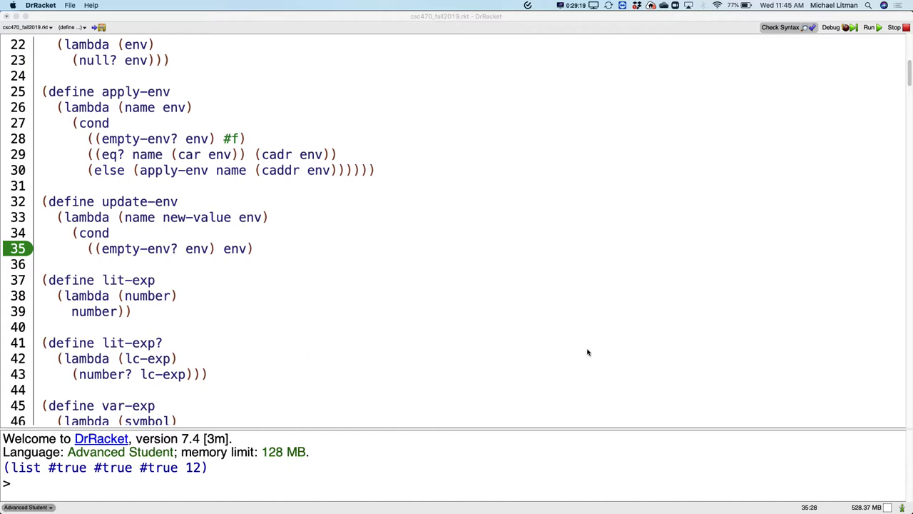
{"action": "mouse_move", "coordinate": [531, 334]}
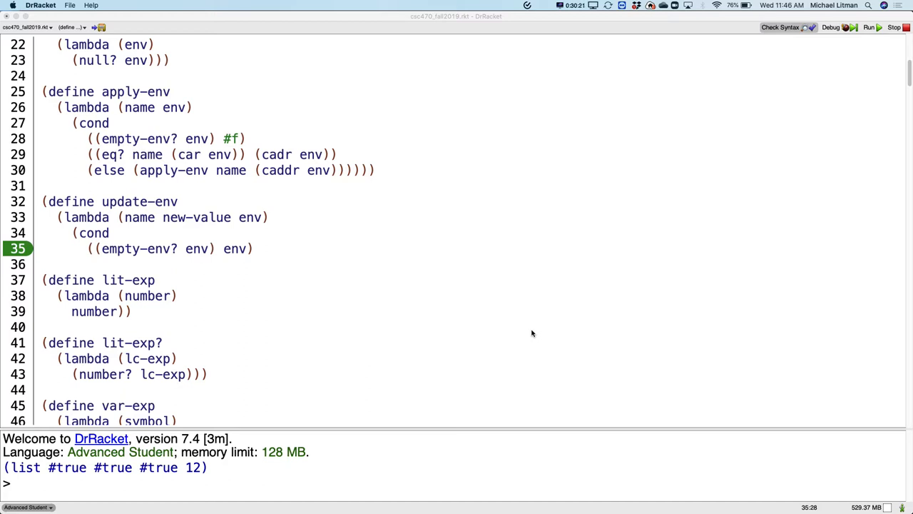
{"action": "mouse_move", "coordinate": [578, 243]}
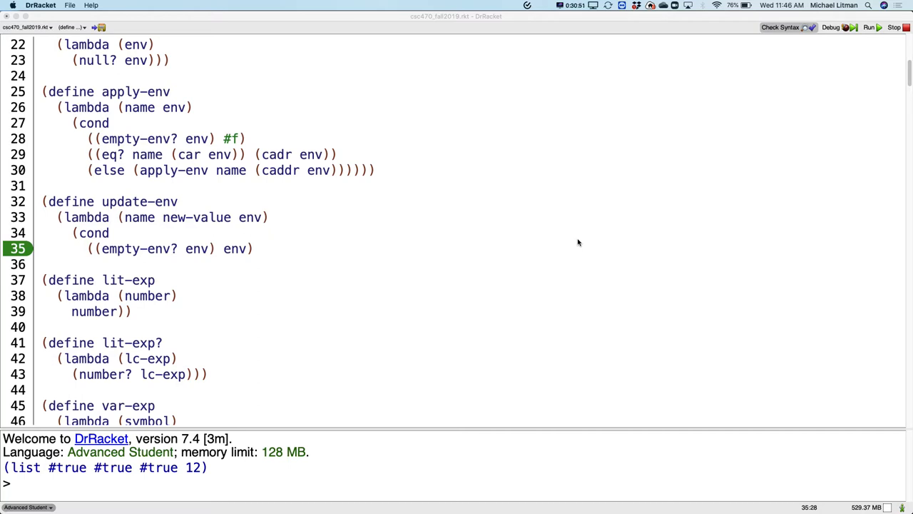
{"action": "mouse_move", "coordinate": [385, 170]}
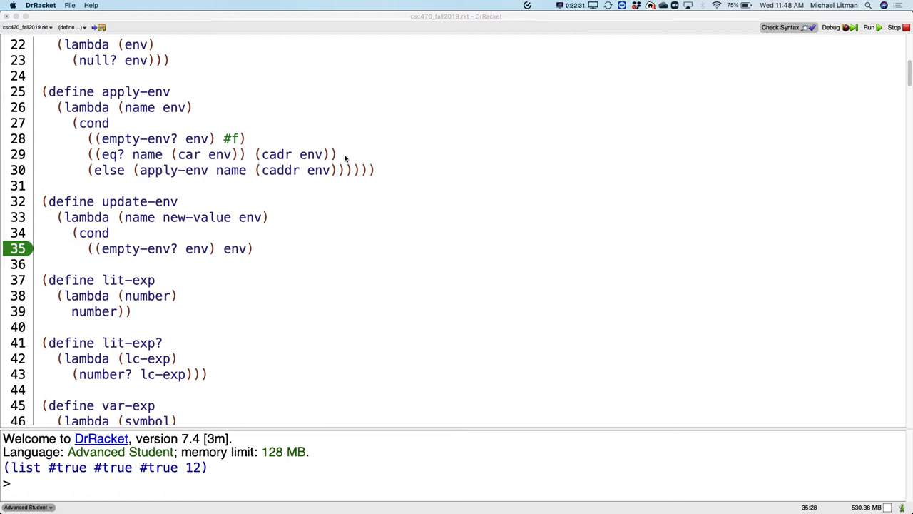
{"action": "mouse_move", "coordinate": [359, 180]}
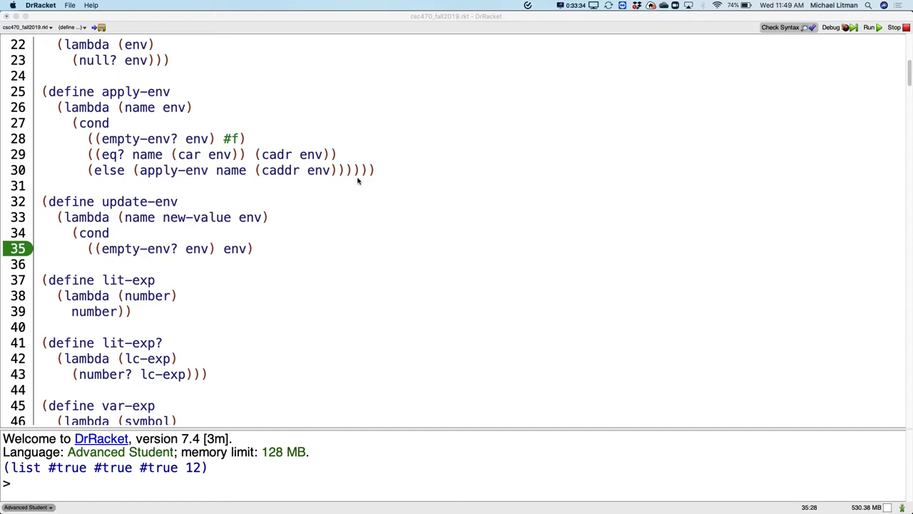
{"action": "mouse_move", "coordinate": [387, 169]}
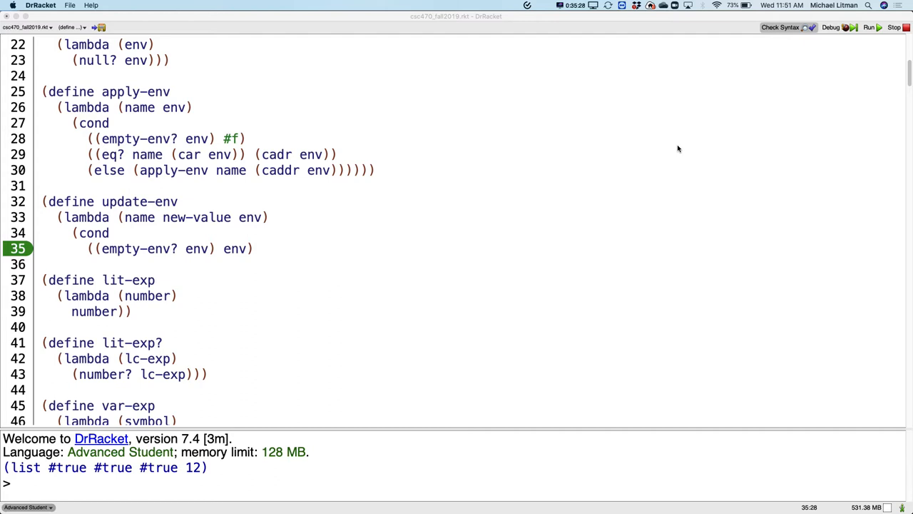
{"action": "mouse_move", "coordinate": [745, 164]}
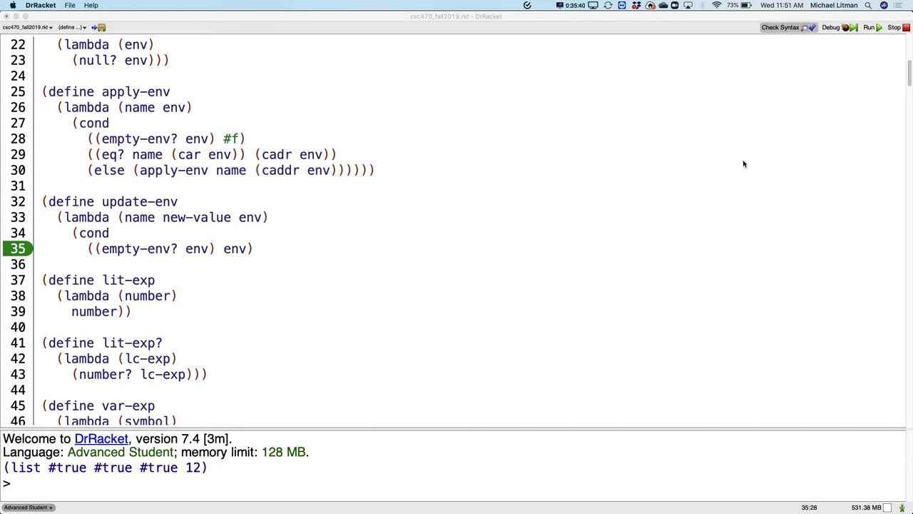
{"action": "mouse_move", "coordinate": [785, 150]}
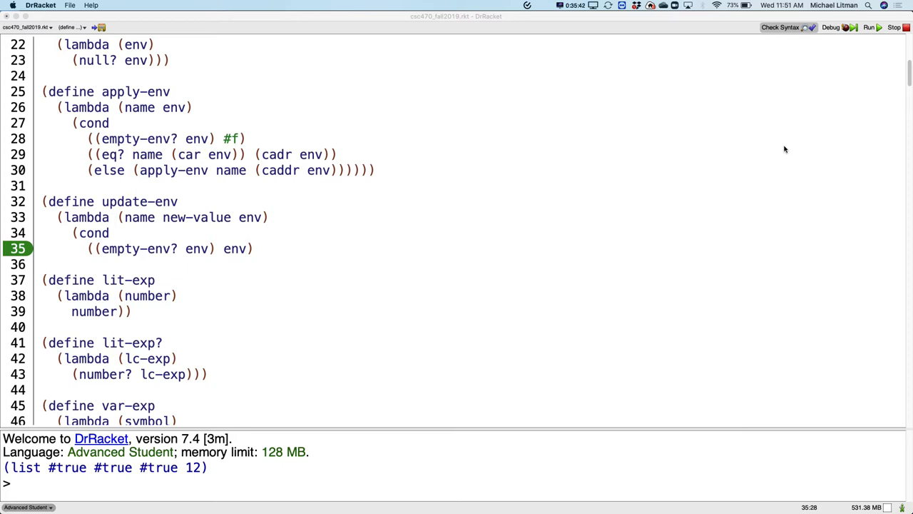
{"action": "mouse_move", "coordinate": [782, 147]}
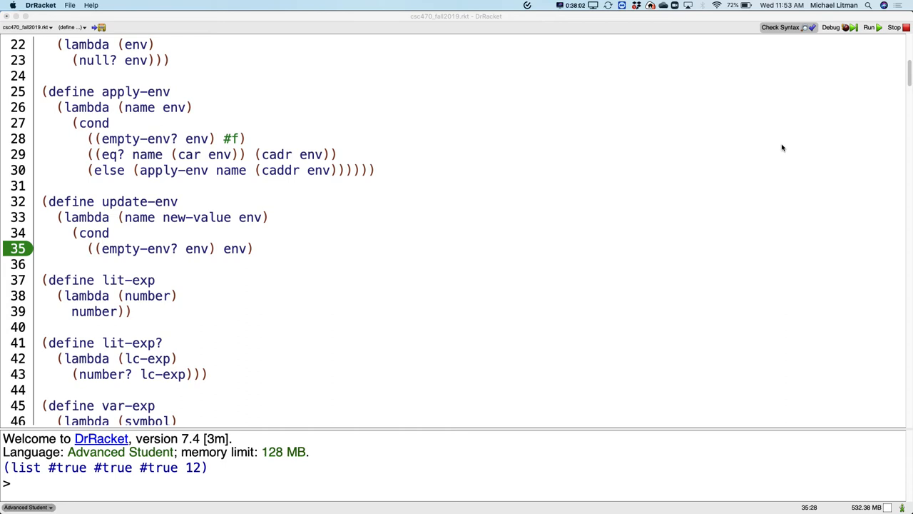
{"action": "mouse_move", "coordinate": [691, 92]}
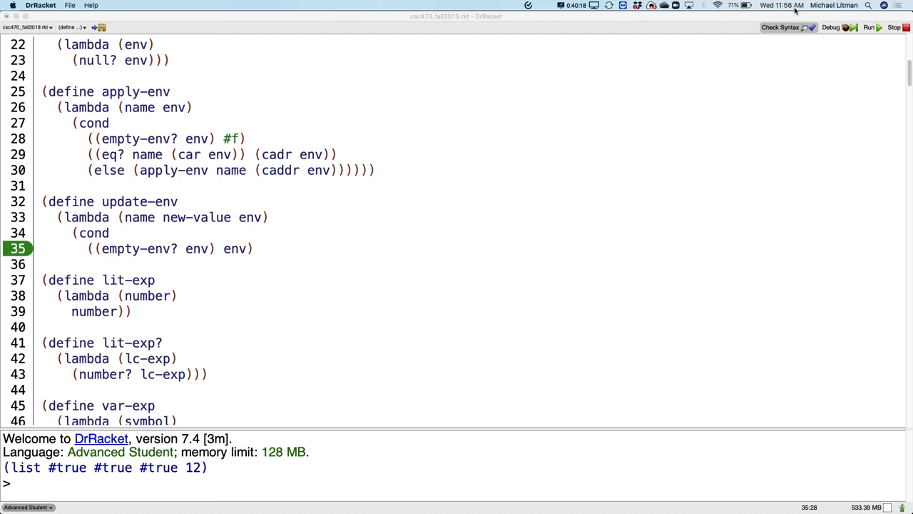
{"action": "mouse_move", "coordinate": [316, 251]}
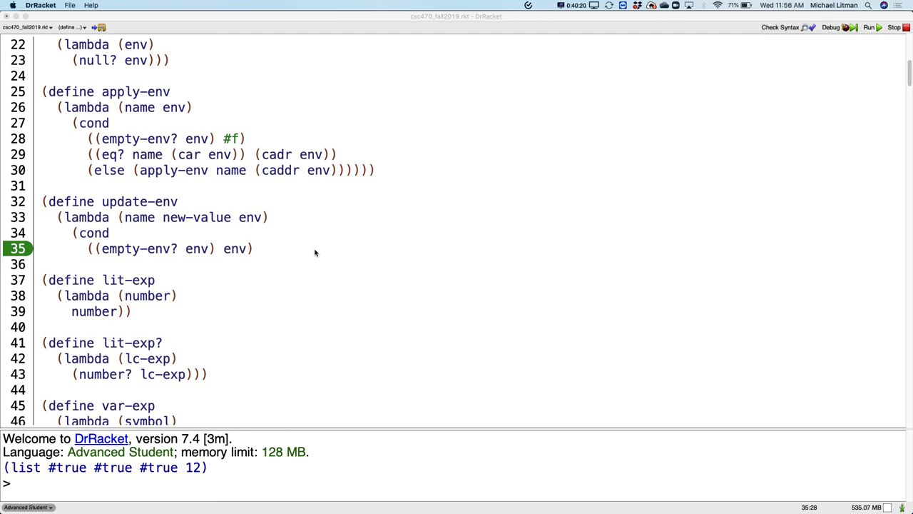
Add '...' after ((empty-env? env) env) to mark the remaining clauses of update-env
{"action": "type", "text": "..."}
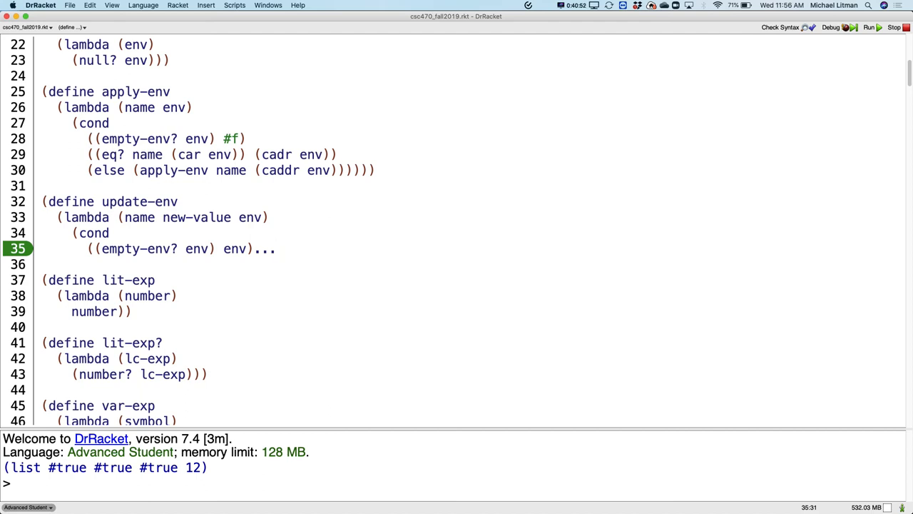
{"action": "left_click", "coordinate": [277, 248]}
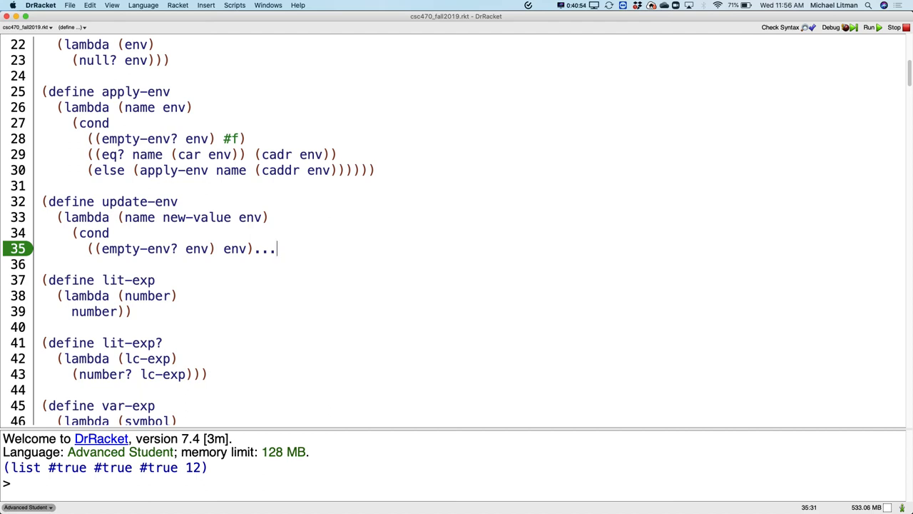